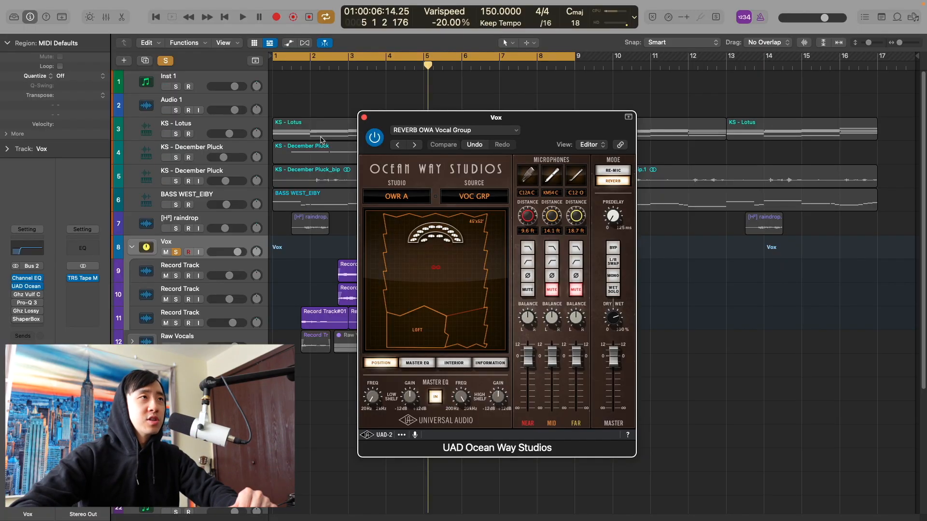
Close the Ocean Way reverb window and show the TR5 Tape Machine 99 on Stereo Out.
left_click(27, 294)
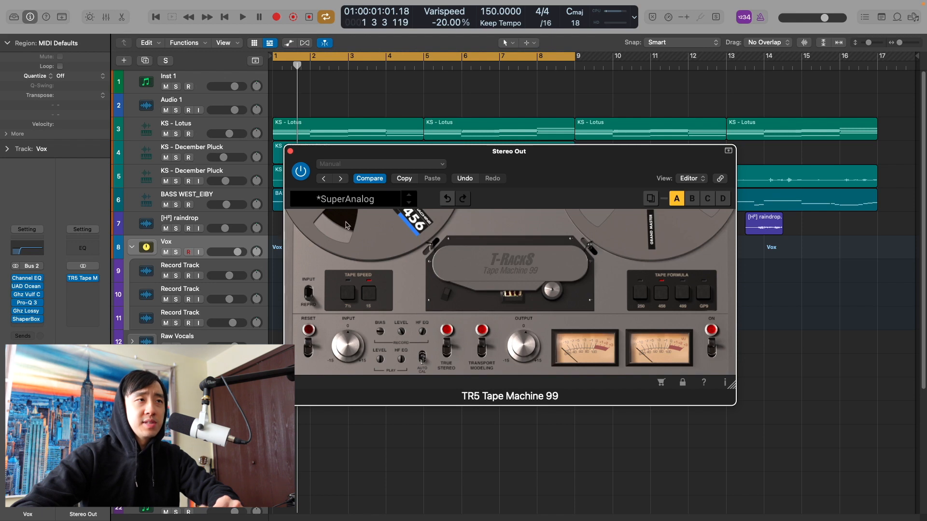
mouse_move(655, 294)
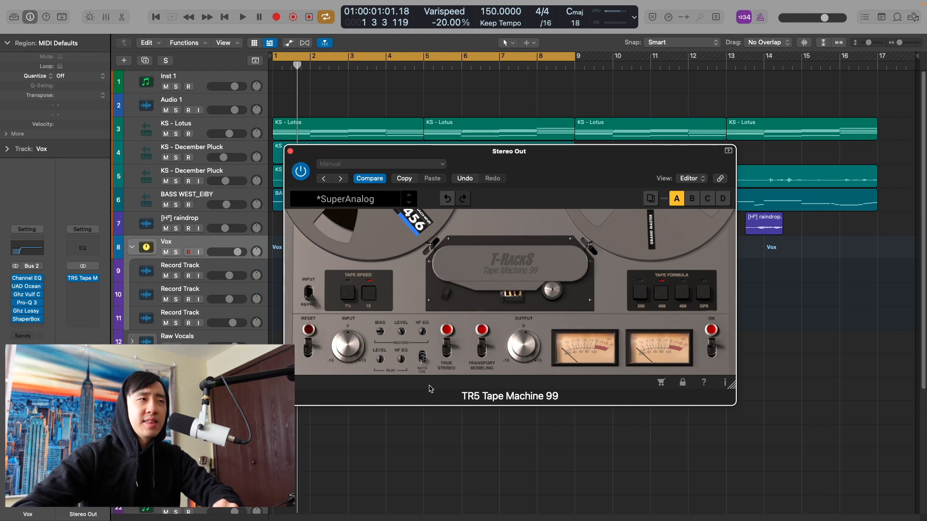
mouse_move(469, 357)
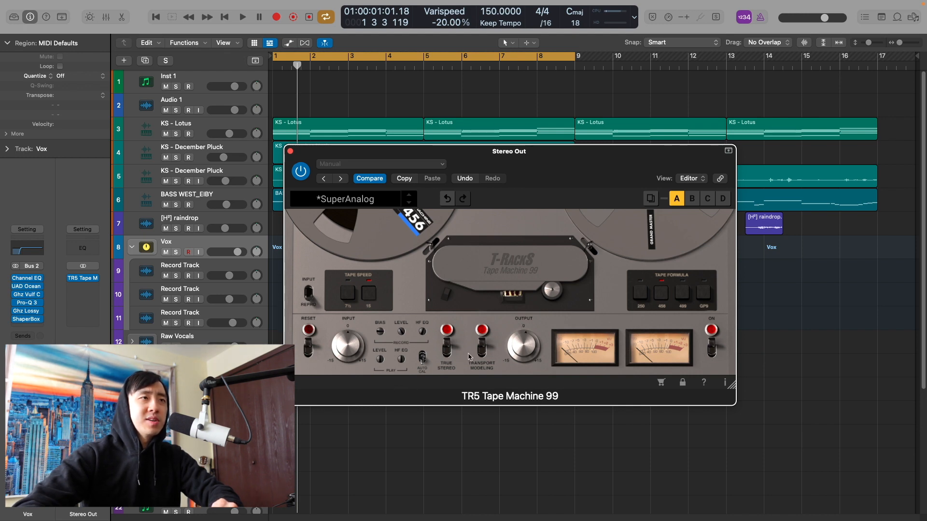
mouse_move(326, 81)
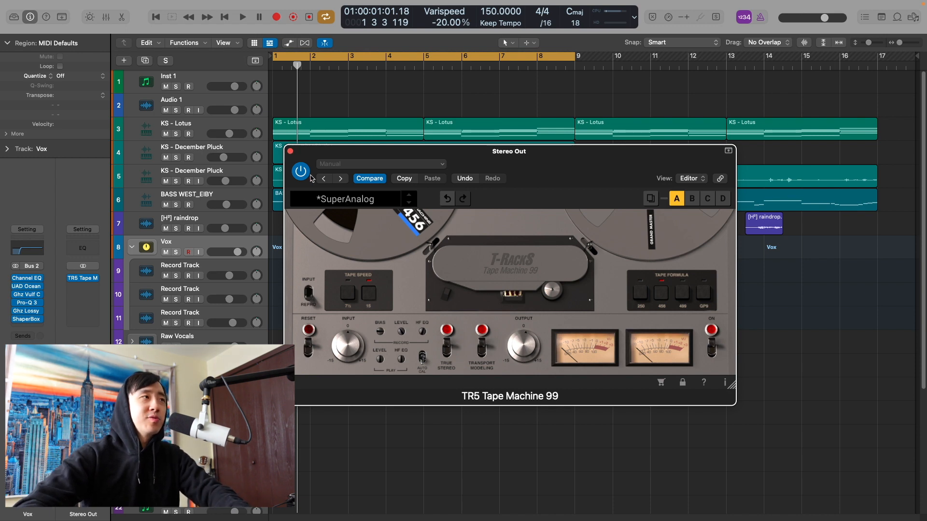
Bypass the TR5 Tape Machine 99 on the master to compare the sound during playback.
left_click(240, 17)
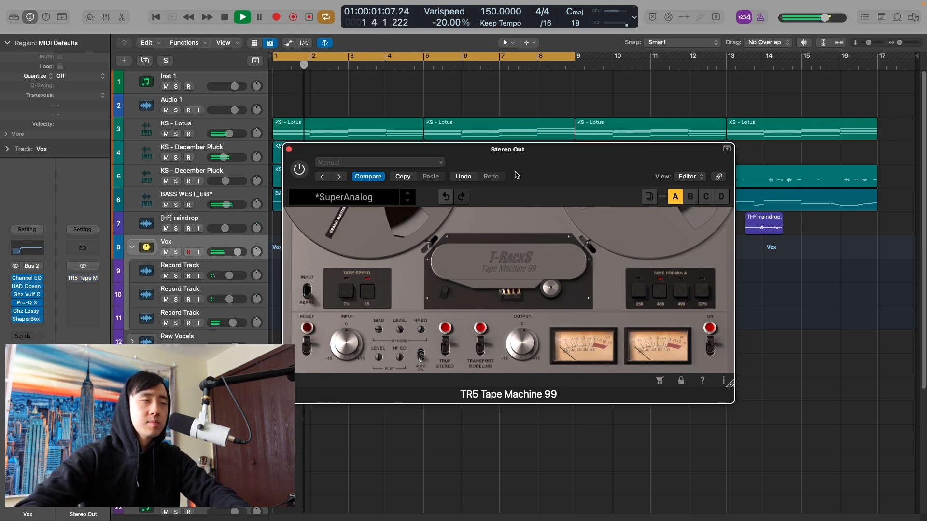